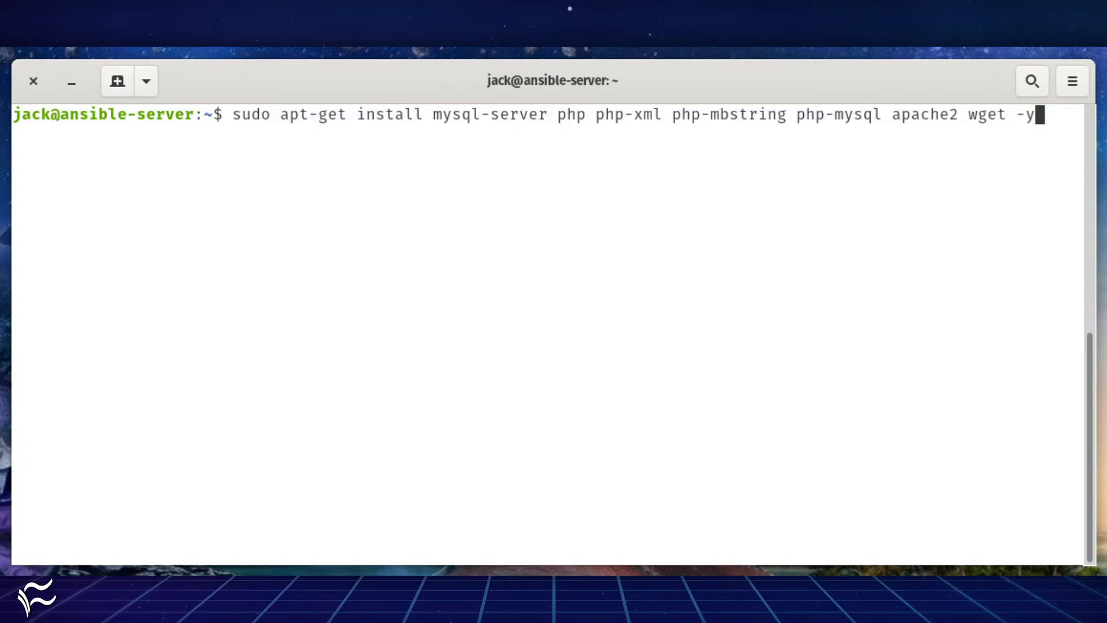
Enter the command 'sudo mysql_secure_installation' at the prompt.
text(sudo mysql_secure_installation)
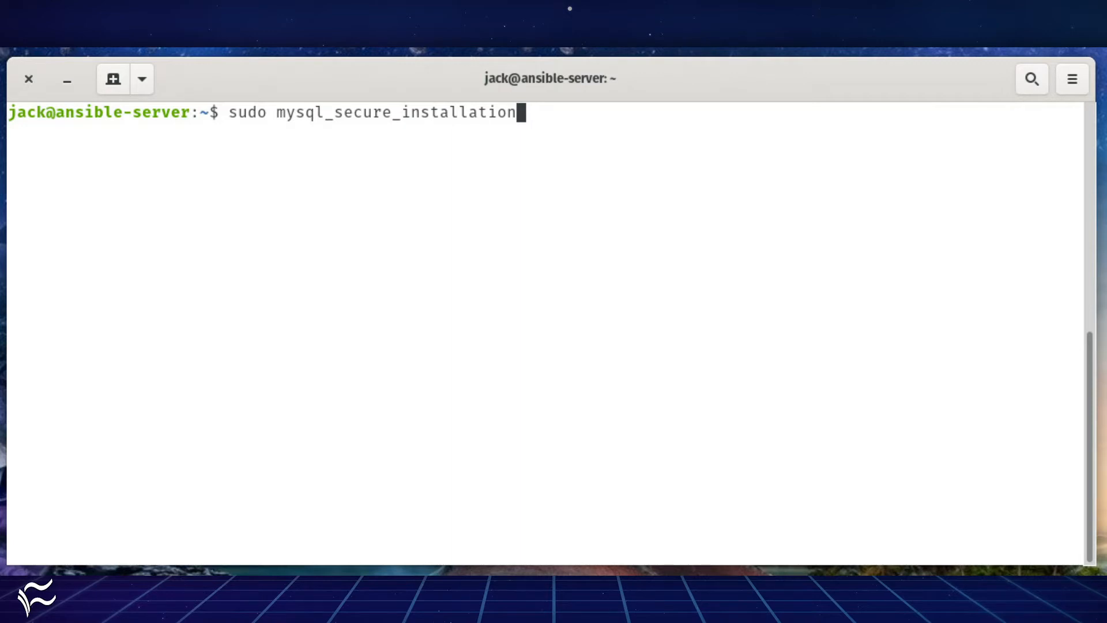
Run the mysql_secure_installation hardening script.
key(Return)
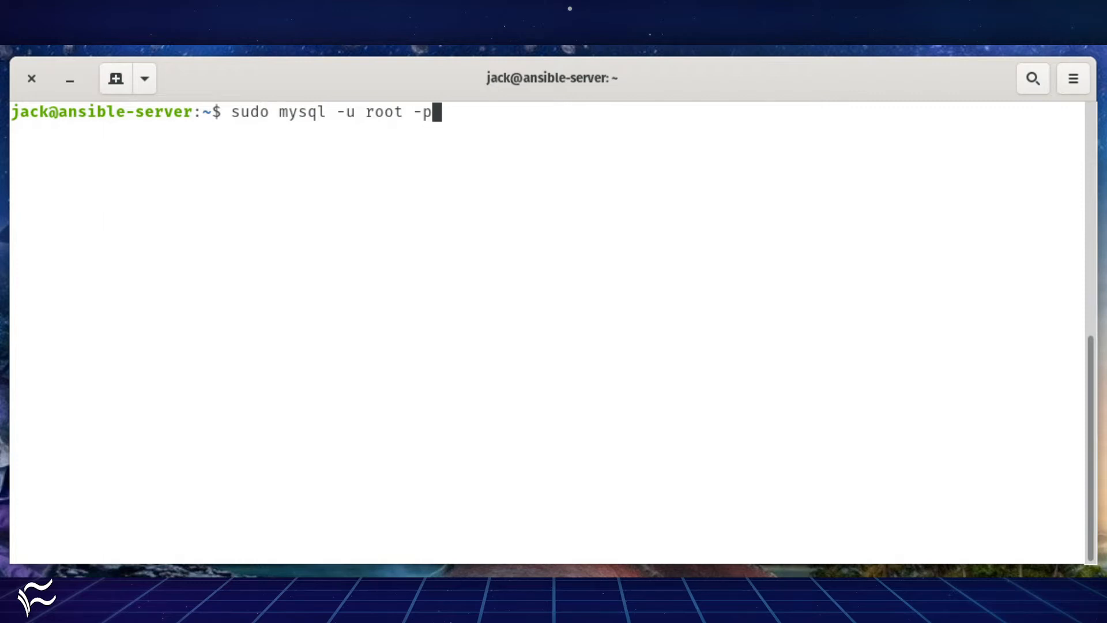
Create the MySQL database with 'CREATE DATABASE openemr;'.
text(CREATE DATABASE openemr;)
text(sudo nano /etc/php/7.2/apache2/php.ini)
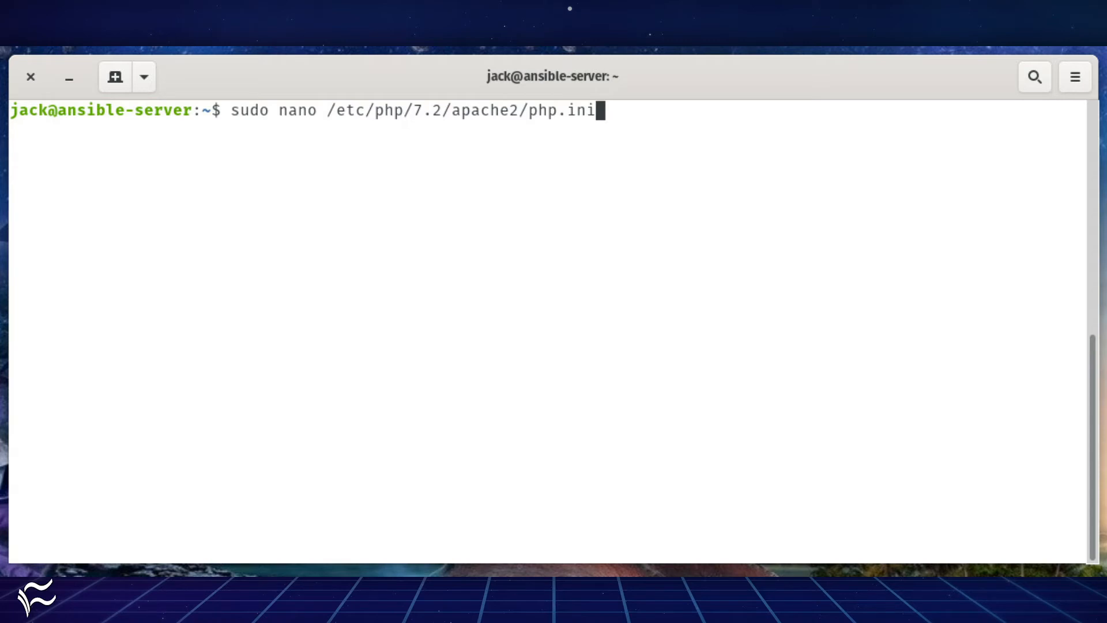
Open /etc/php/7.2/apache2/php.ini in nano for editing.
key(Return)
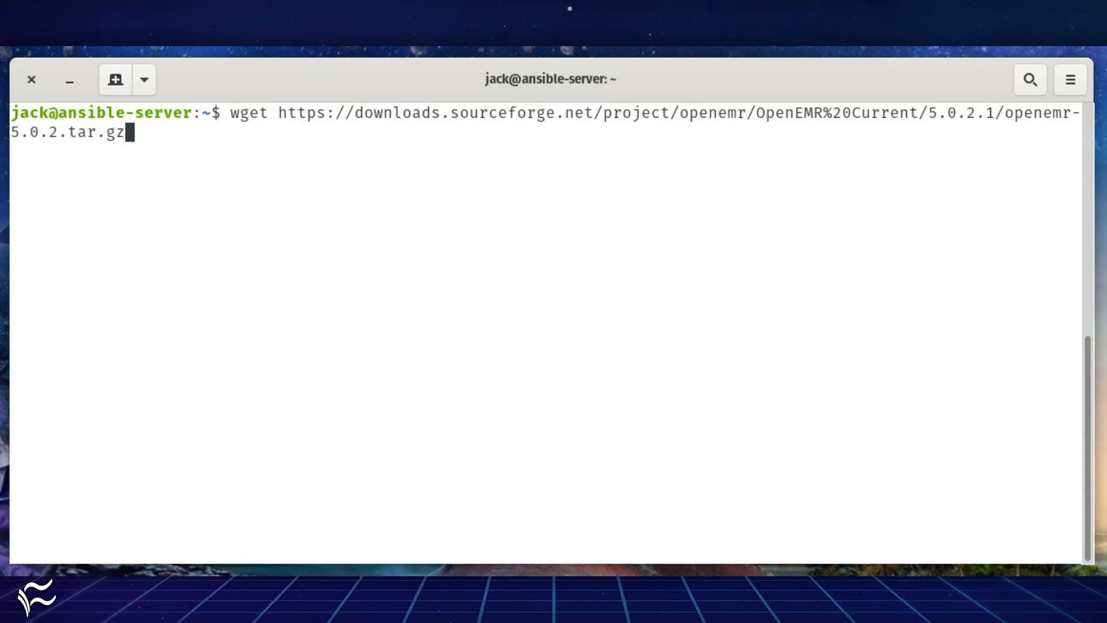
Extract openemr*.tar.gz and rename the openemr-5.0.2 folder to openemr.
text(tar xvzf openemr*.tar.gz)
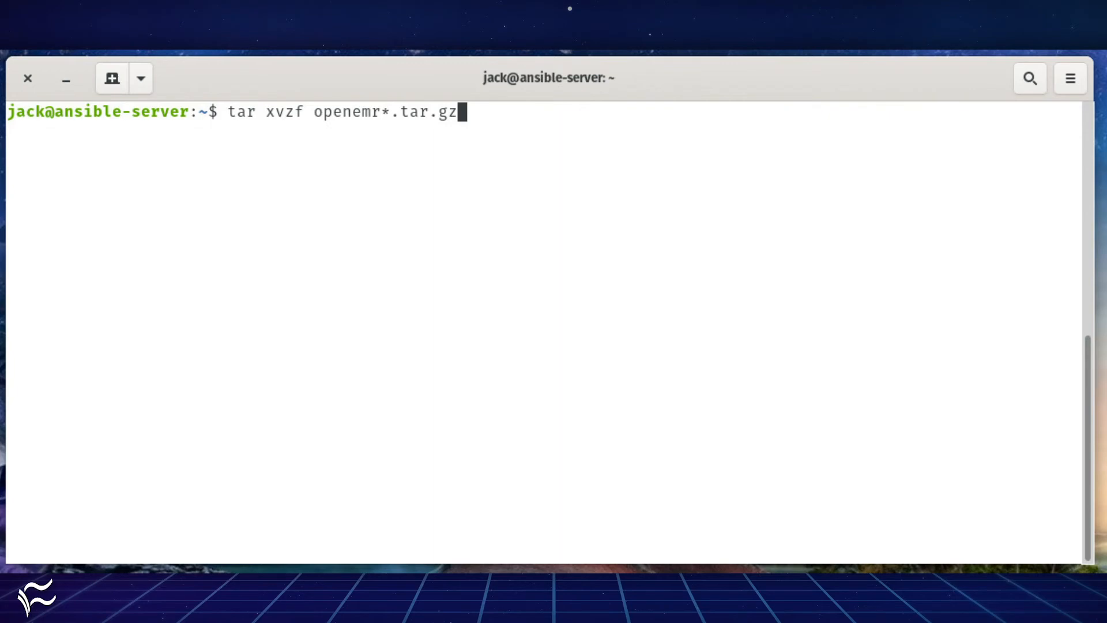
text(mv openemr-5.0.2 openemr)
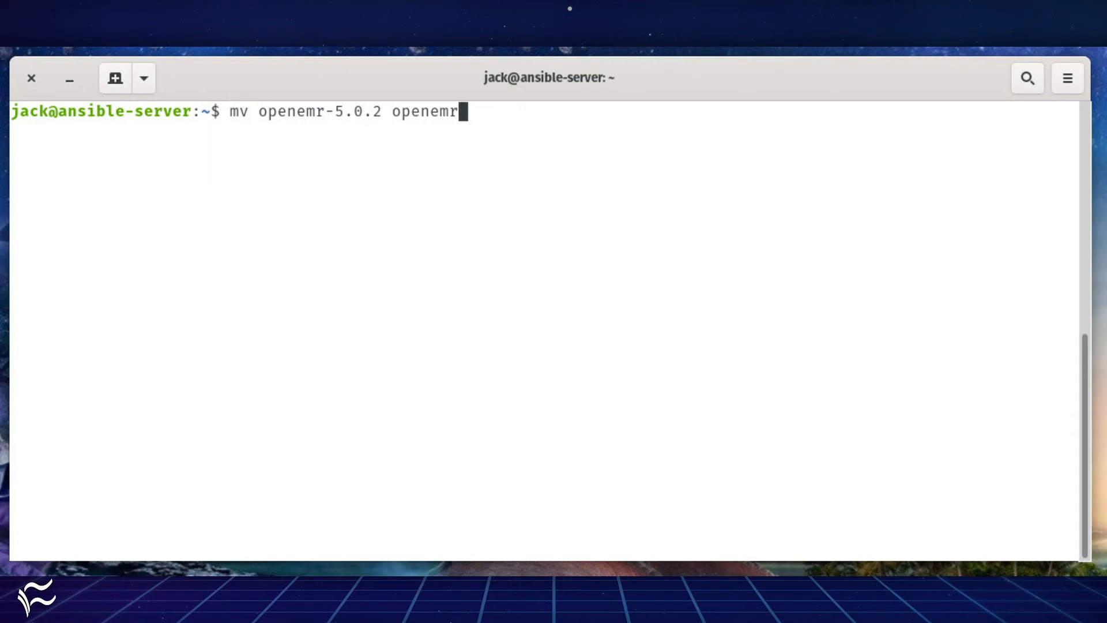
Move openemr to /var/www/html, chown to www-data, and chmod sqlconf.php to 666.
text(sudo mv openemr /var/www/html/)
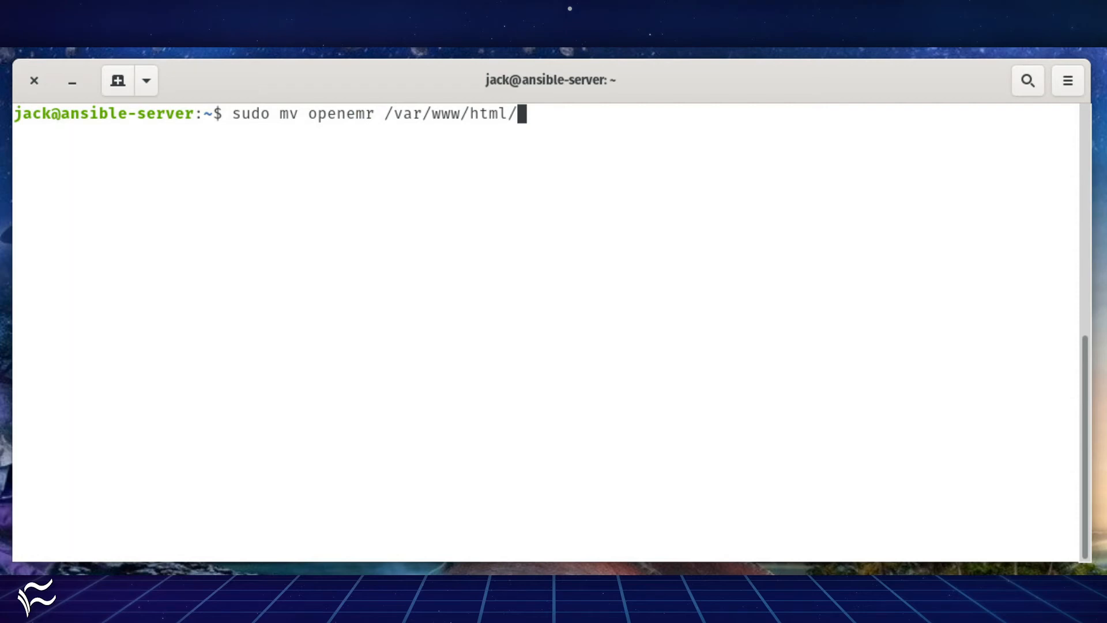
text(sudo chown -R www-data:www-data /var/www/html/openemr)
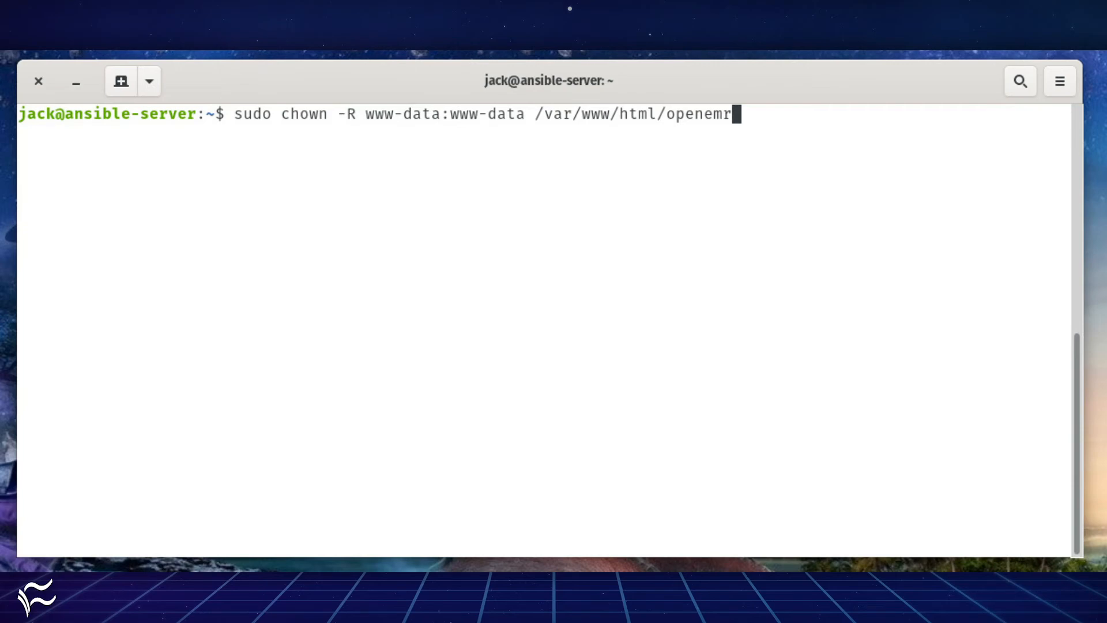
text(sudo chmod 666 /var/www/html/openemr/sites/default/sqlconf.php)
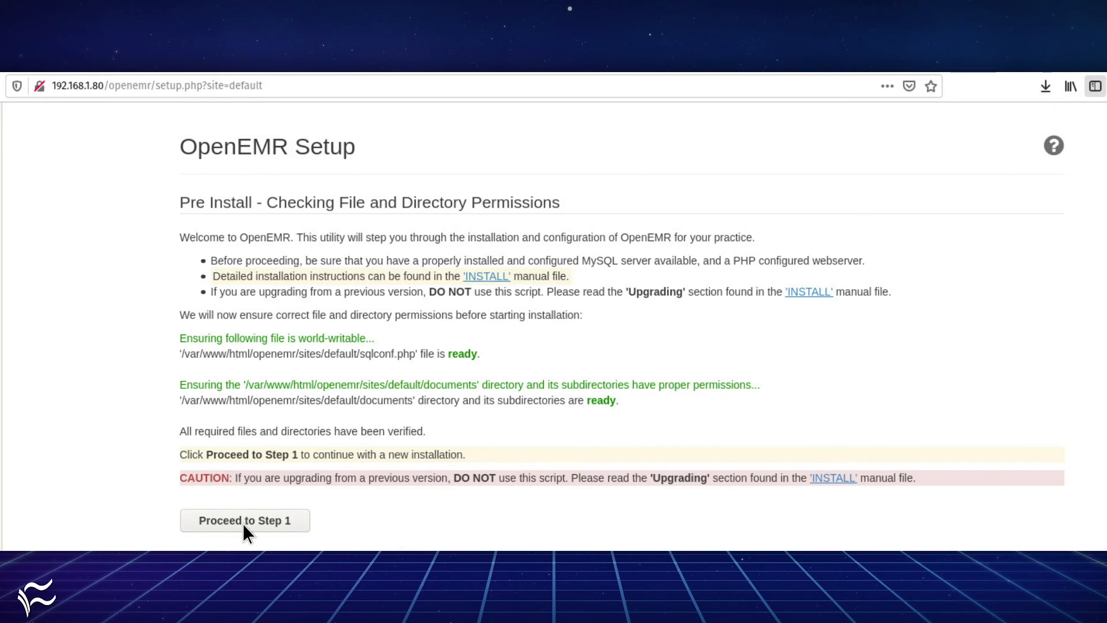
Proceed through steps 1 and 2, then create the database and initial user.
click(245, 520)
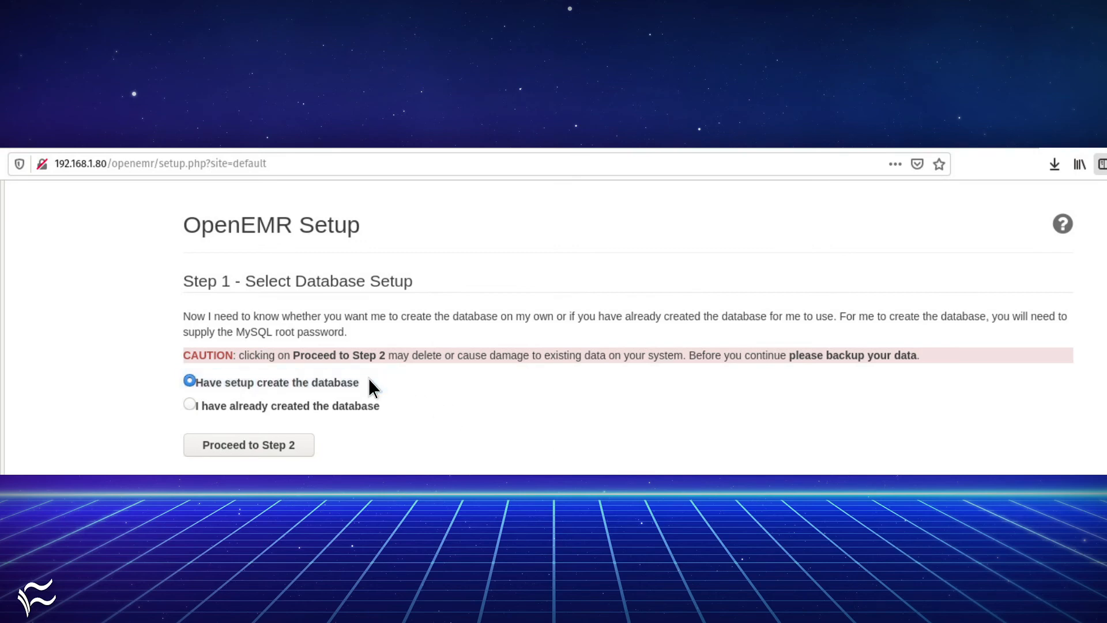
click(248, 444)
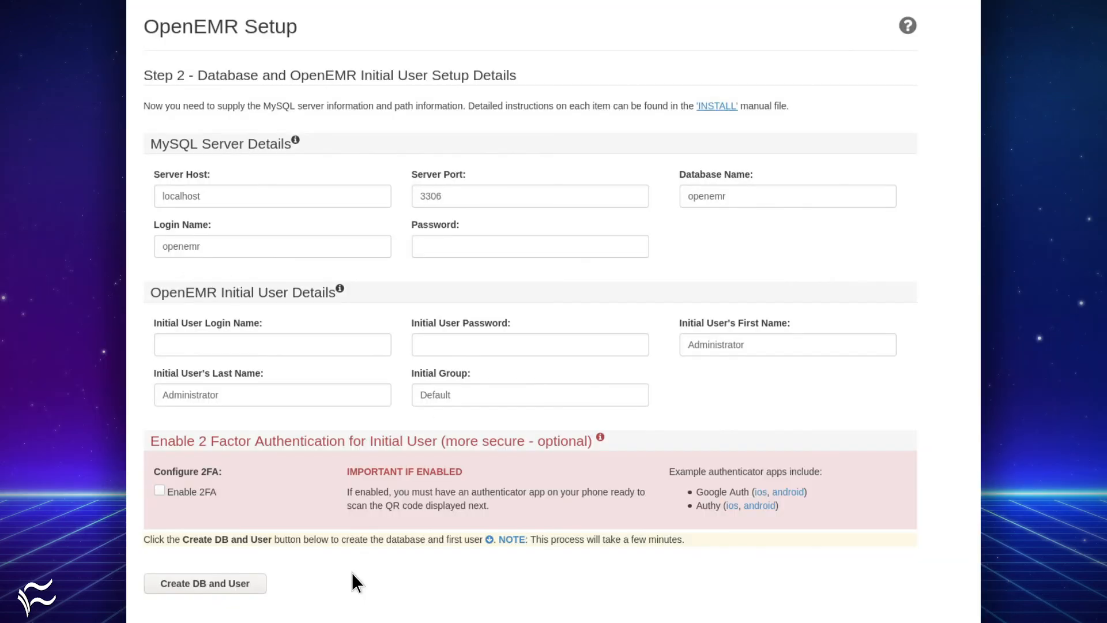
mouse_move(971, 335)
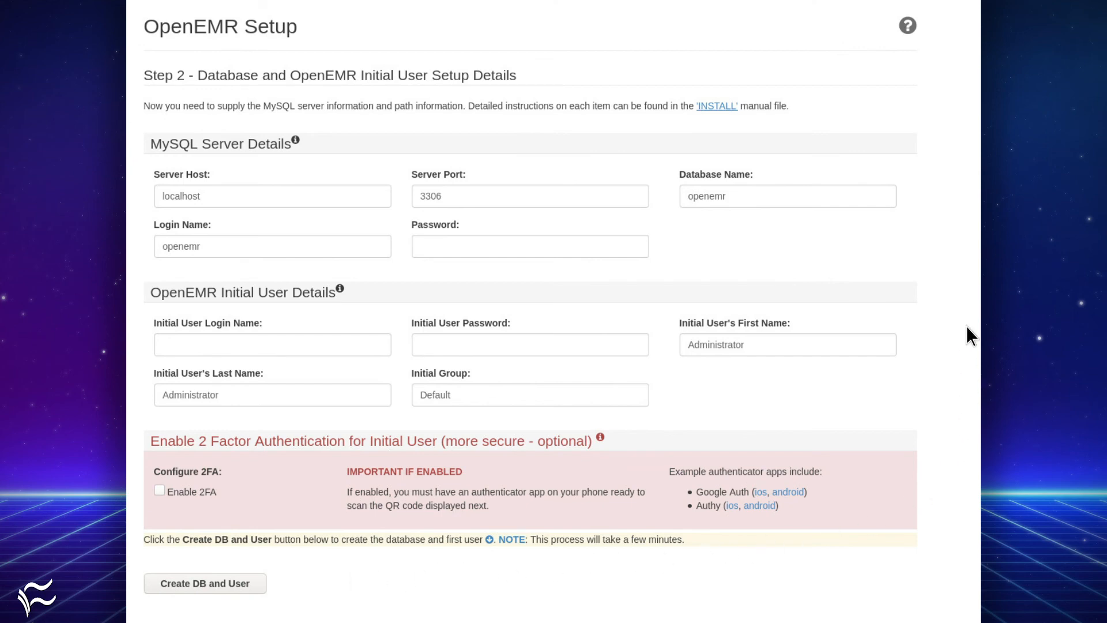
mouse_move(306, 537)
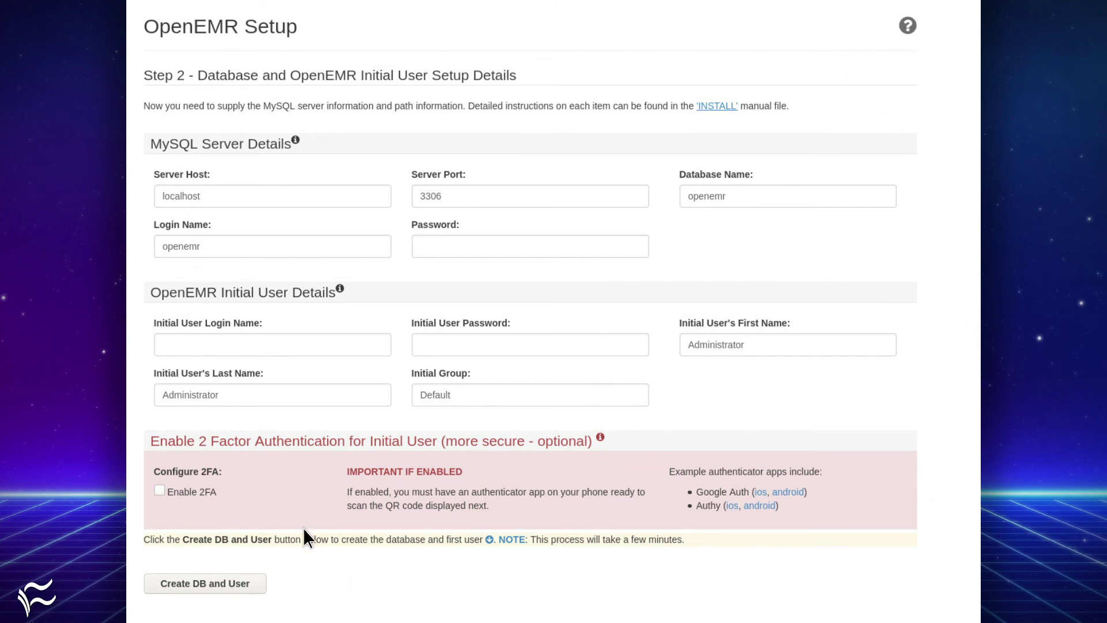
mouse_move(318, 575)
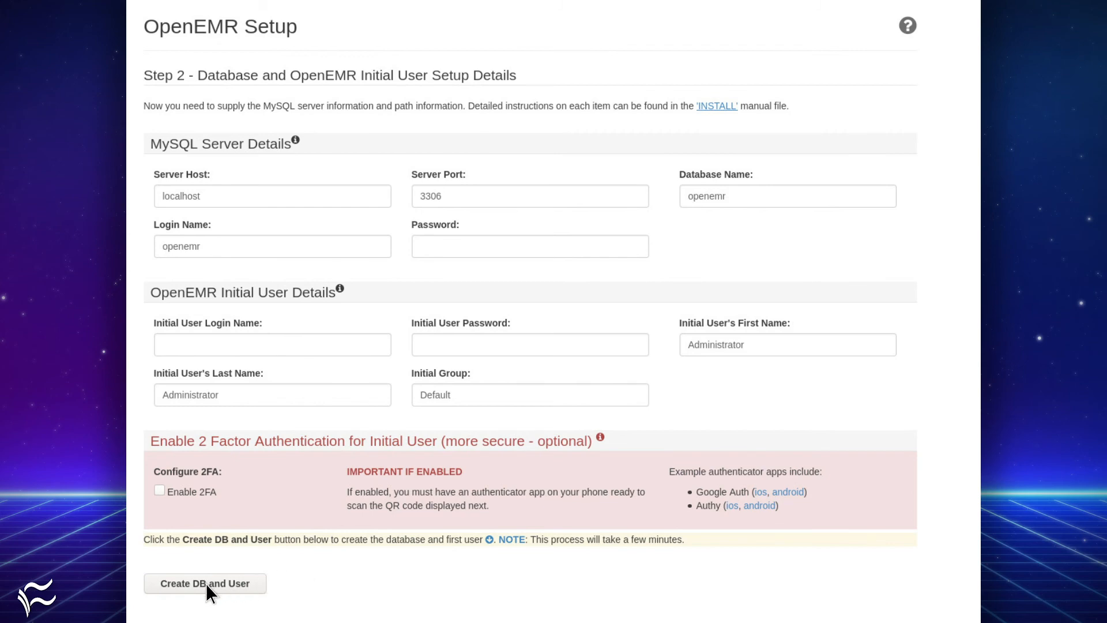
click(205, 583)
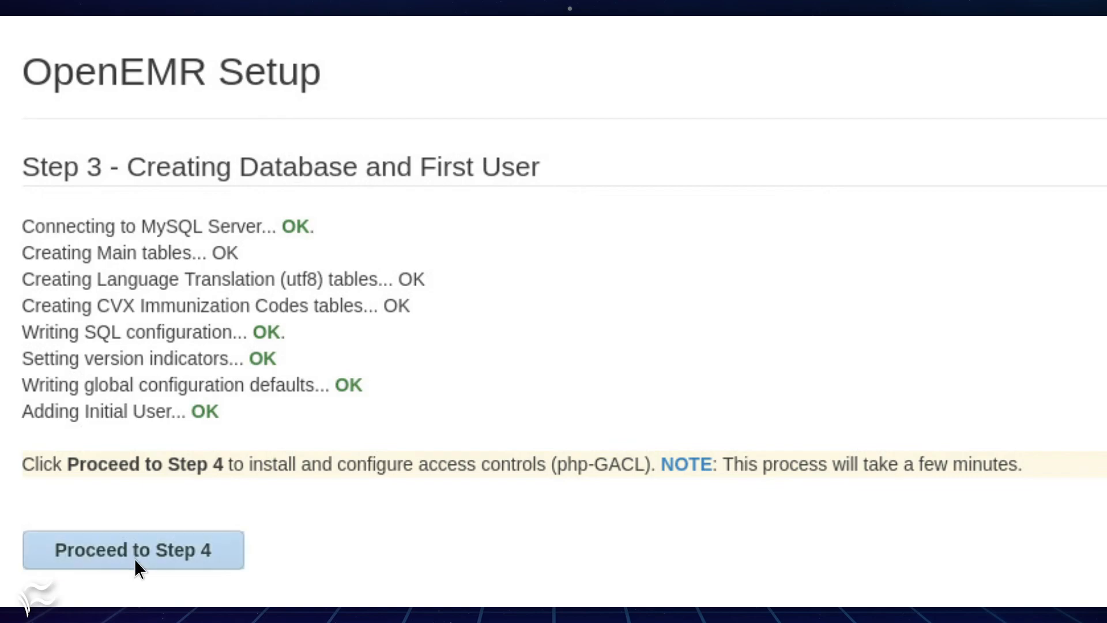
Proceed to step 4 to install access controls, then to step 5.
click(133, 549)
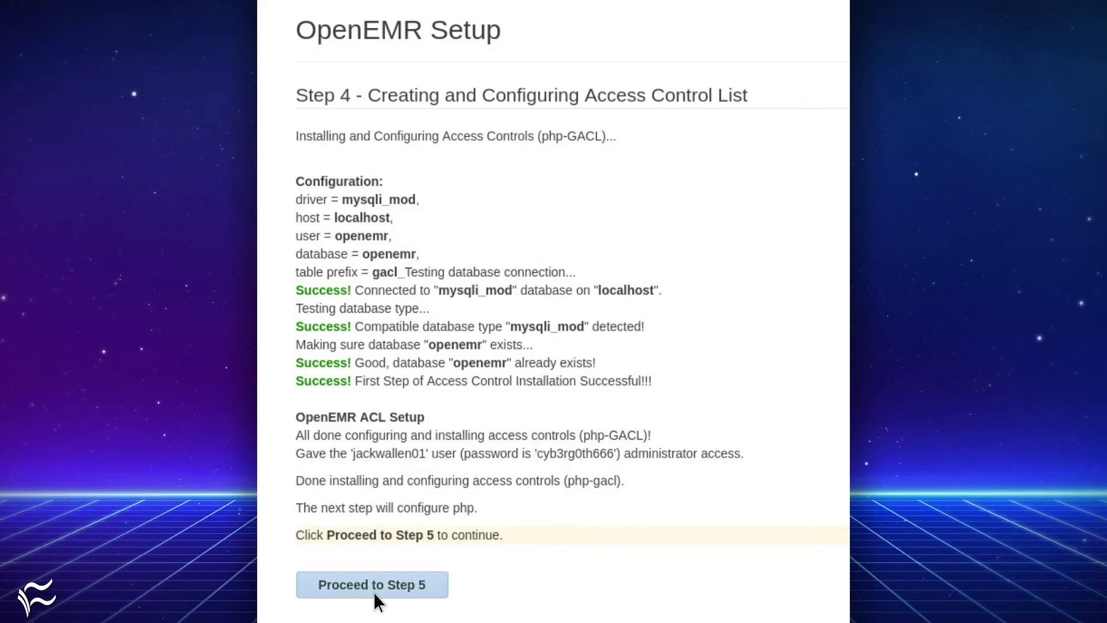
click(371, 584)
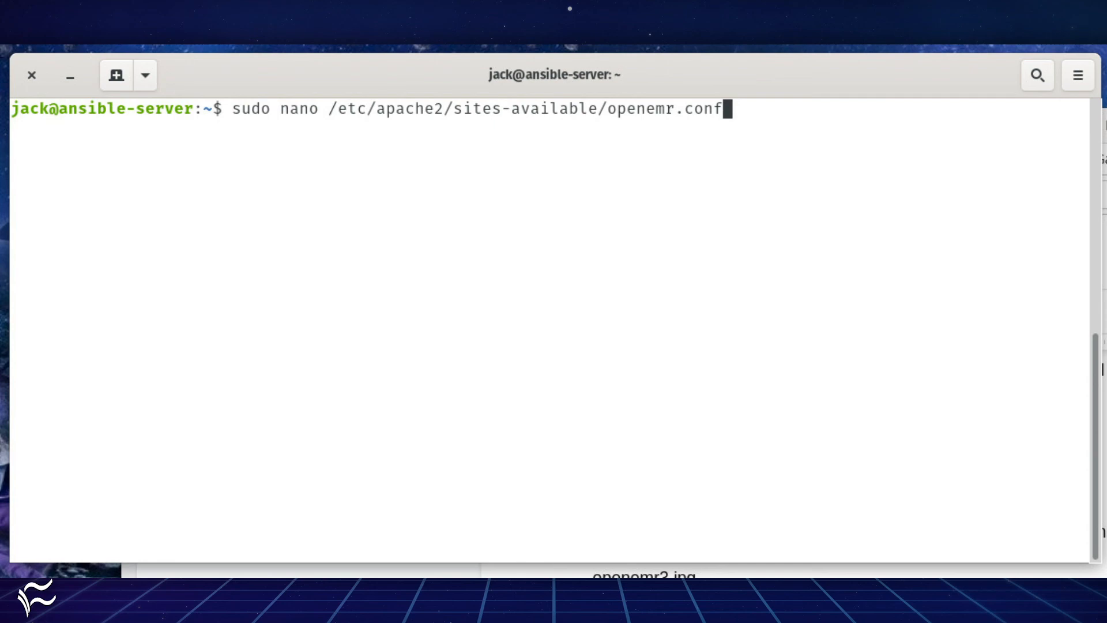
Enable the openemr site with a2ensite and reload Apache with systemctl.
text(sudo a2ensite openemr)
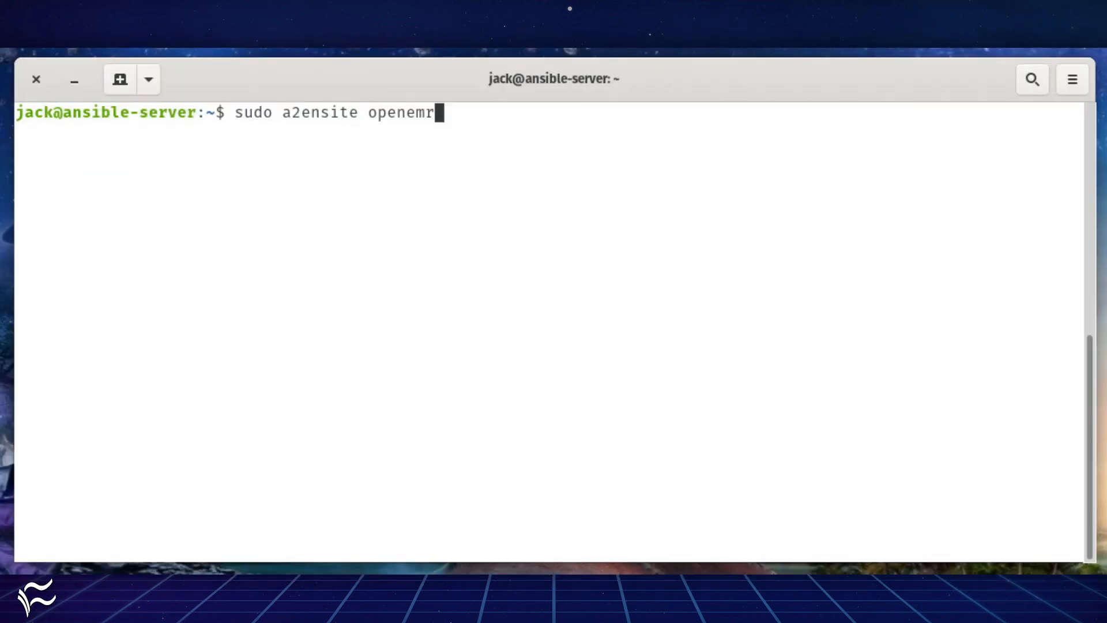
text(sudo systemctl reload apache2)
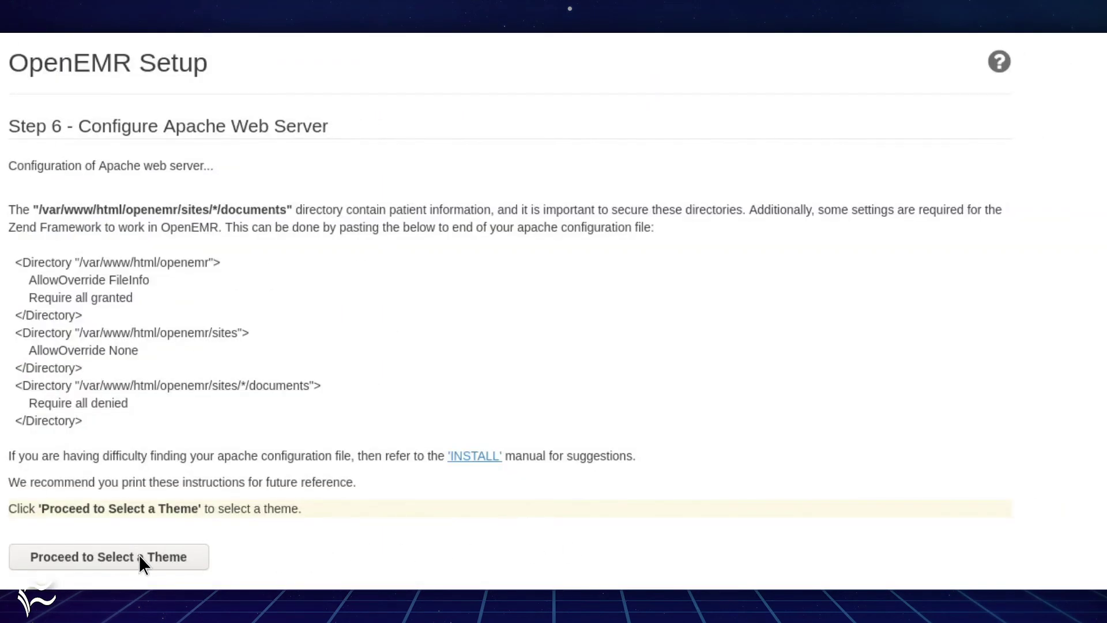
Continue from the step 6 Apache page to theme selection.
click(108, 556)
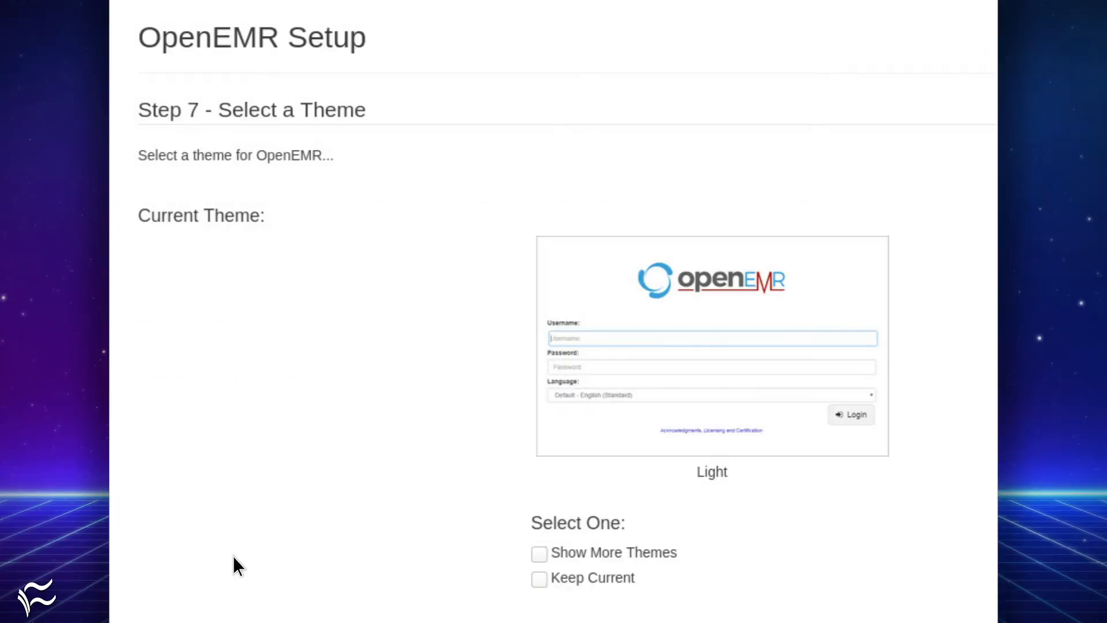
mouse_move(540, 587)
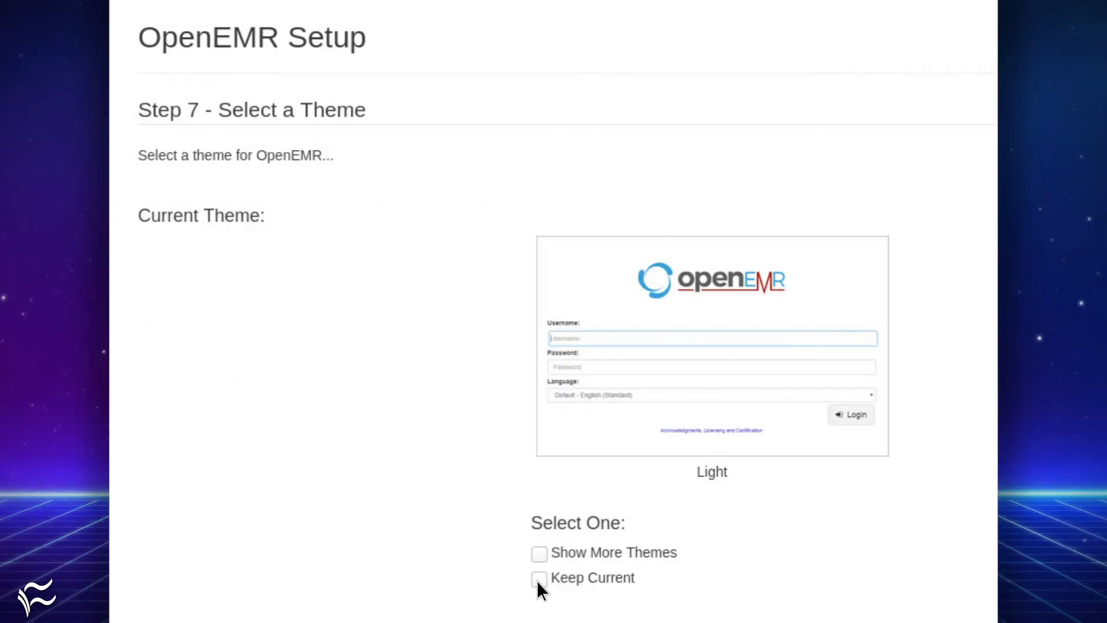
mouse_move(541, 563)
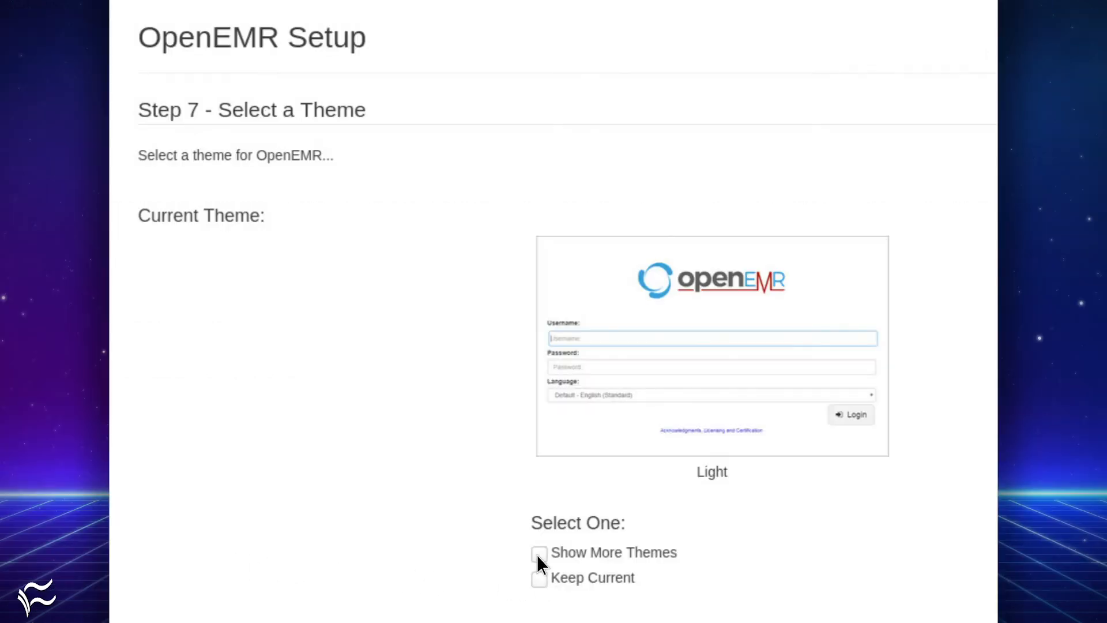
mouse_move(334, 358)
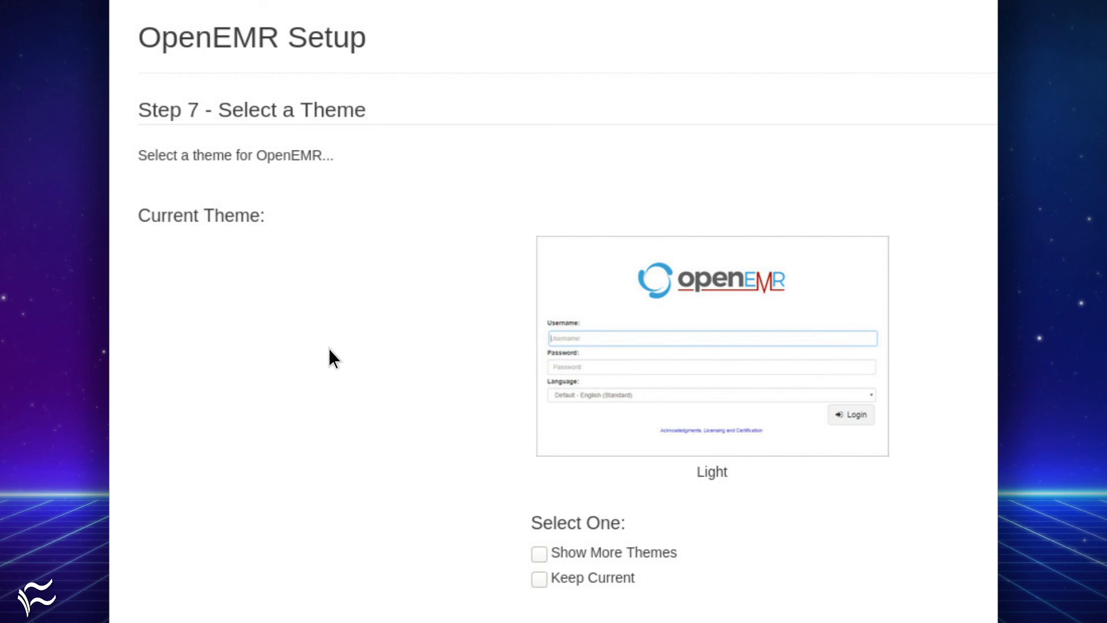